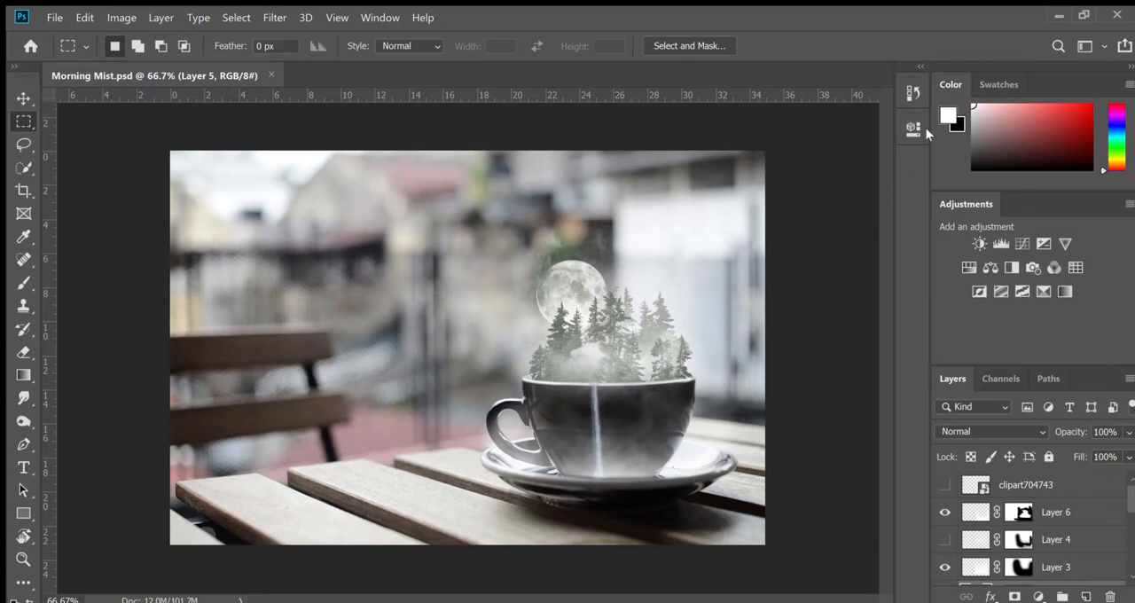
mouse_move(832, 211)
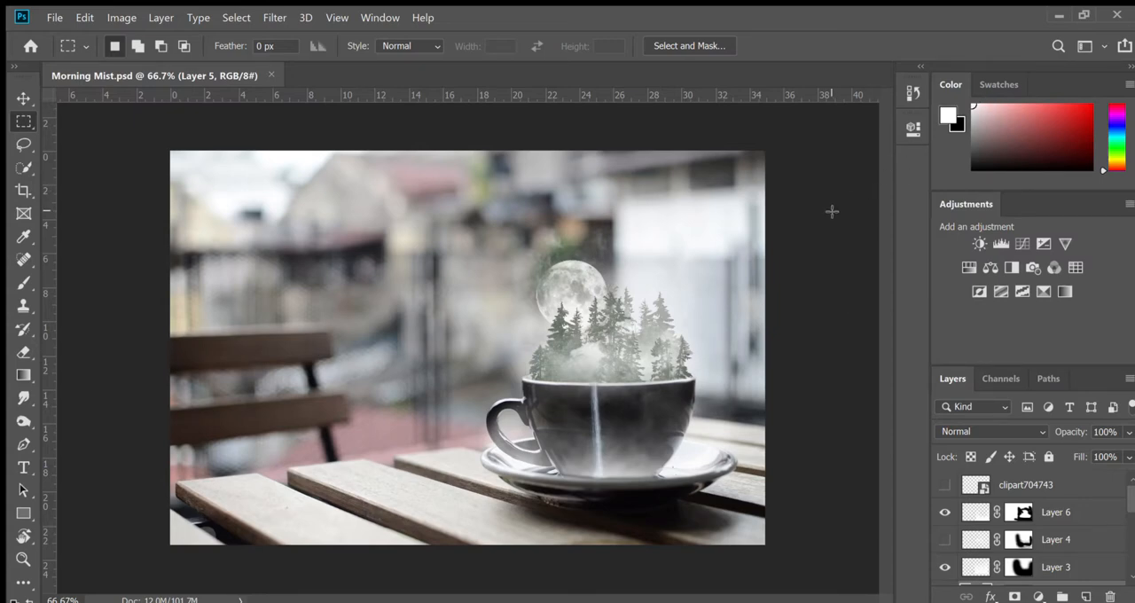
mouse_move(643, 454)
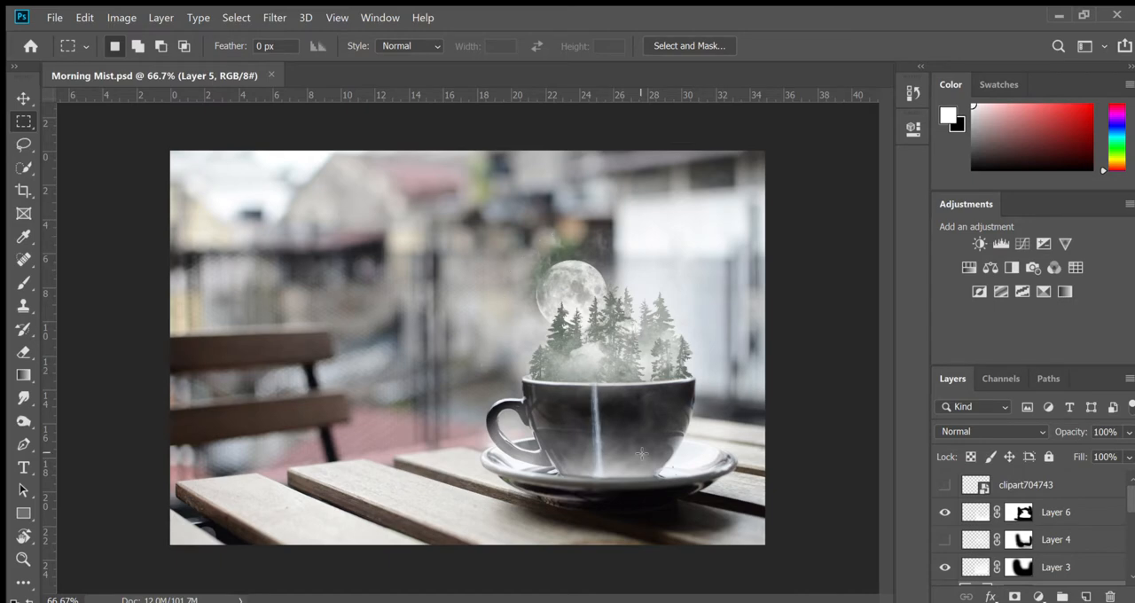
mouse_move(594, 372)
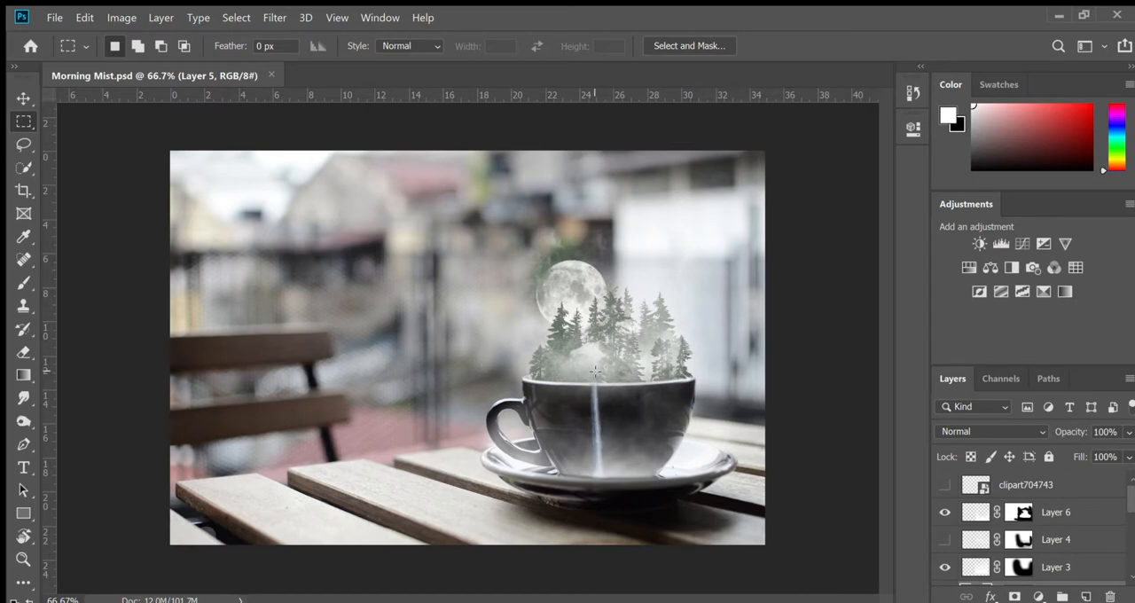
mouse_move(749, 319)
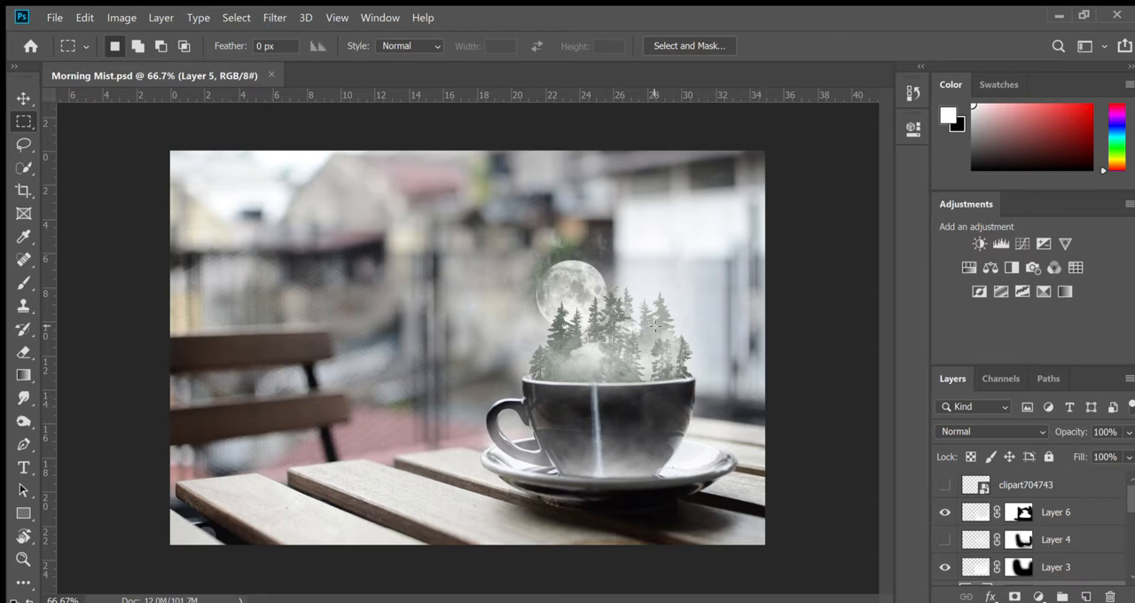
mouse_move(642, 398)
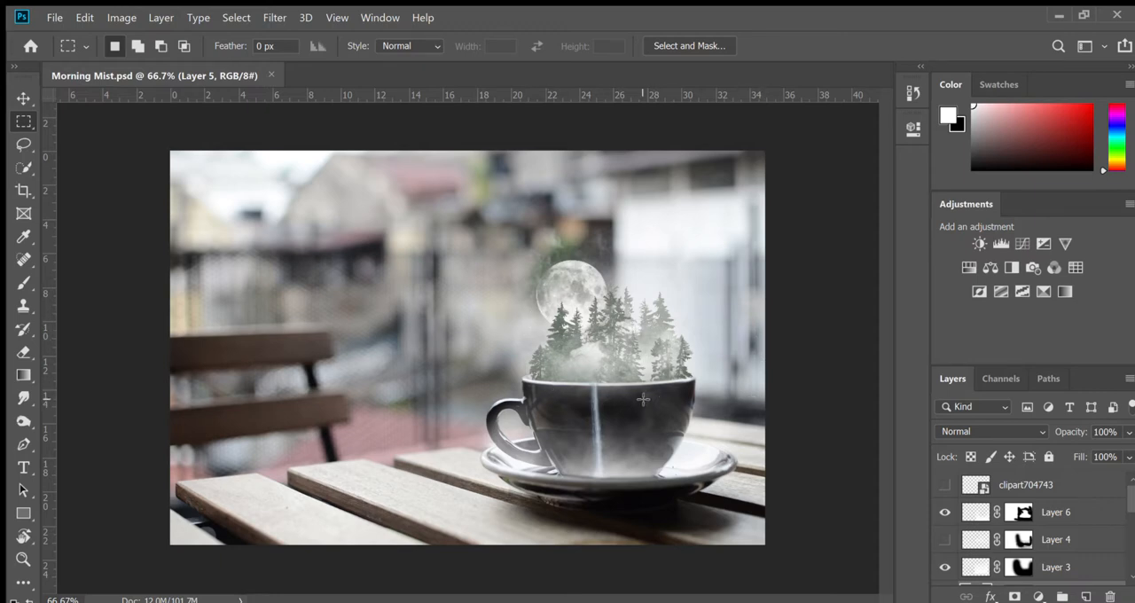
mouse_move(706, 365)
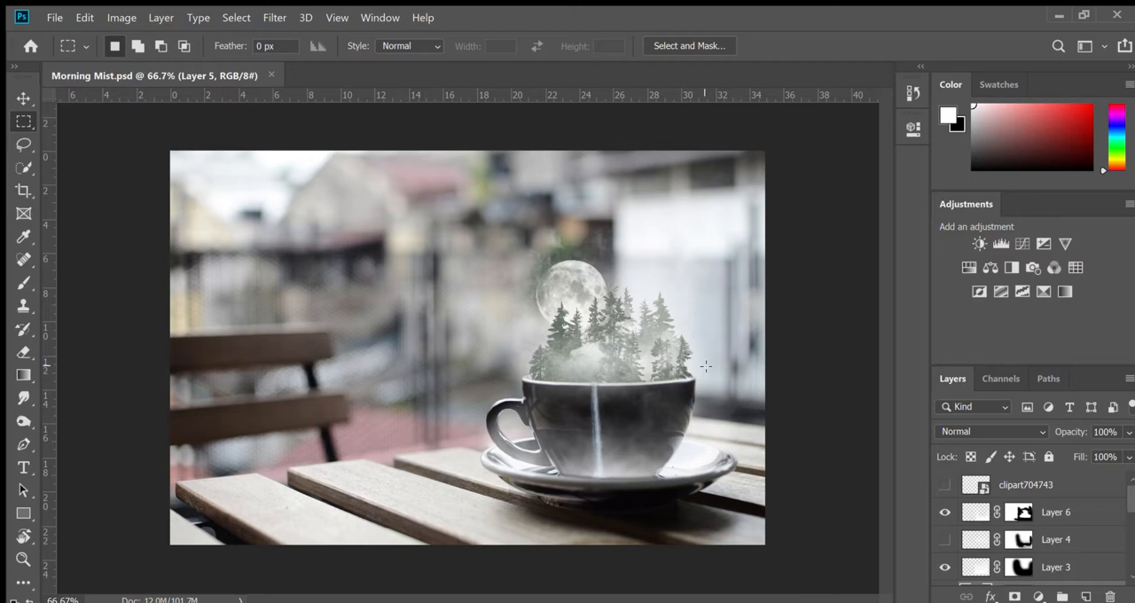
mouse_move(639, 389)
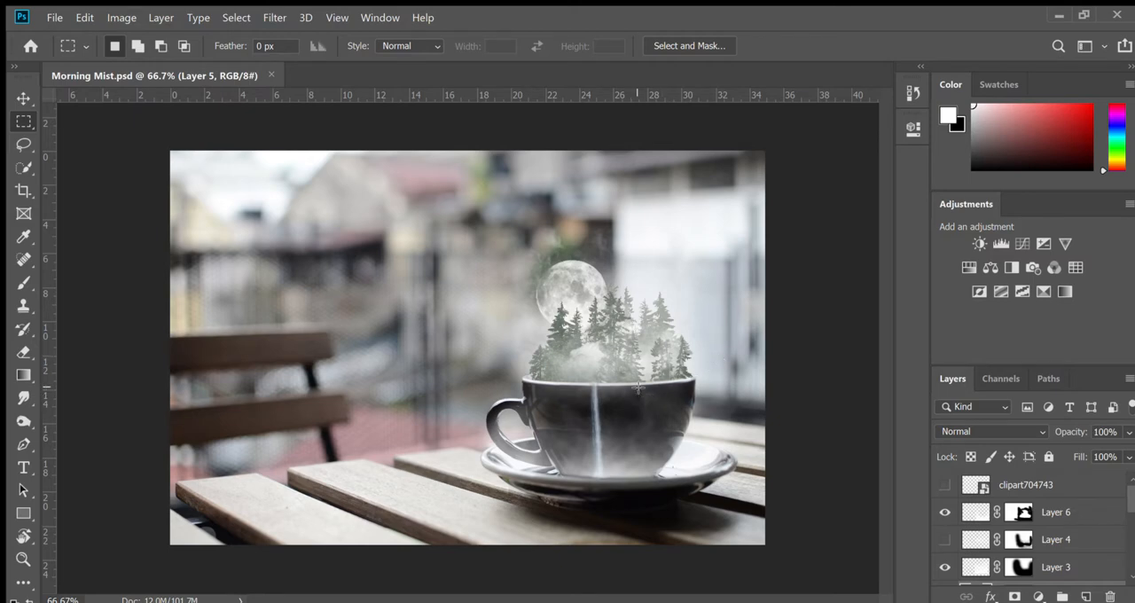
mouse_move(596, 358)
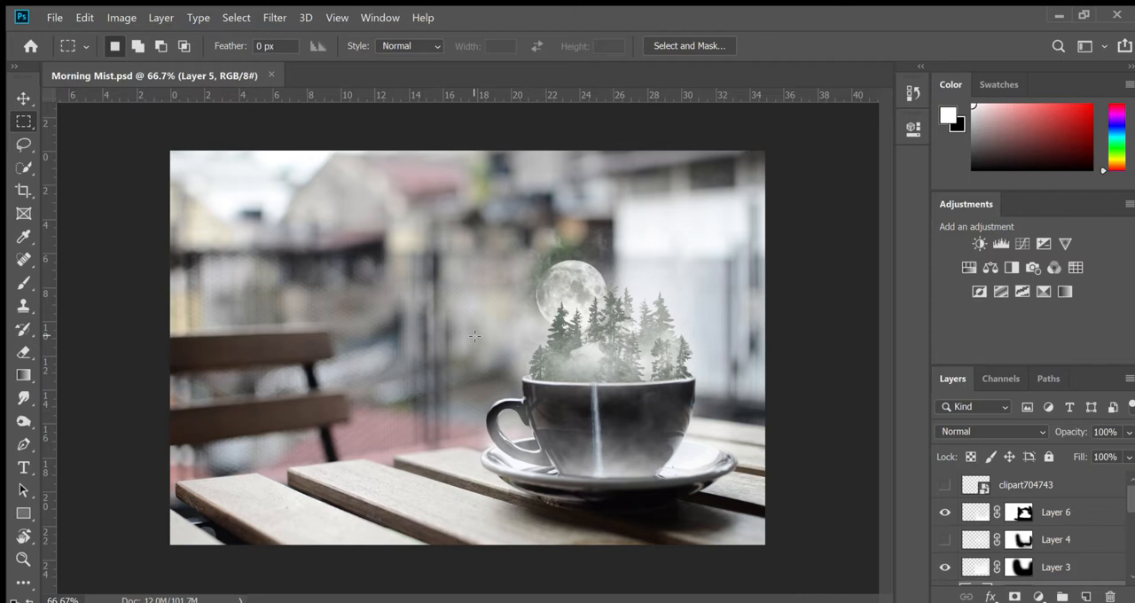
mouse_move(580, 426)
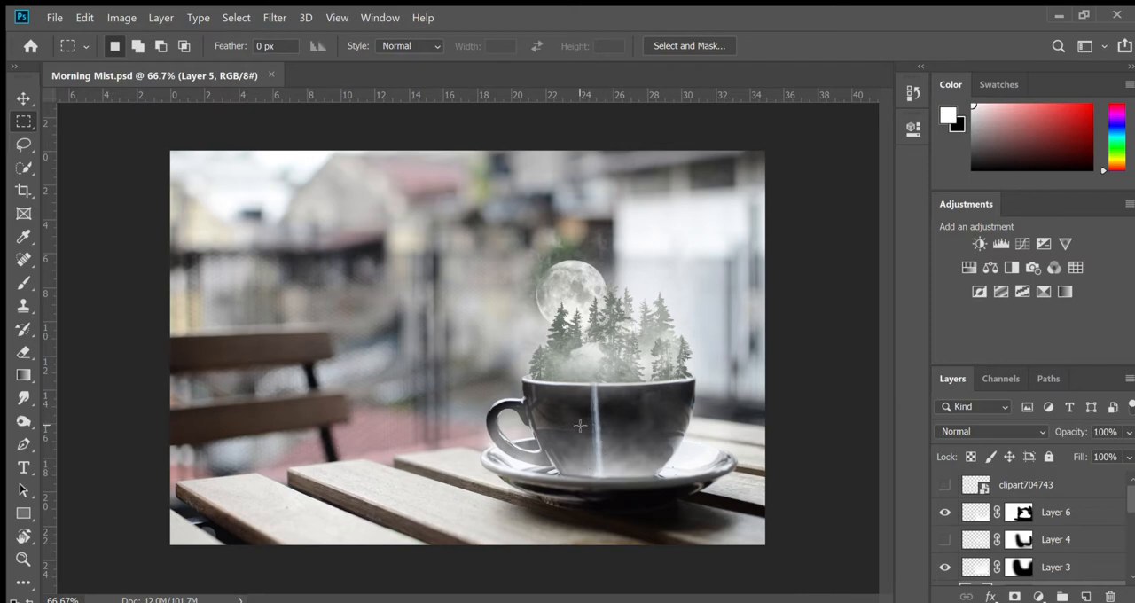
mouse_move(568, 412)
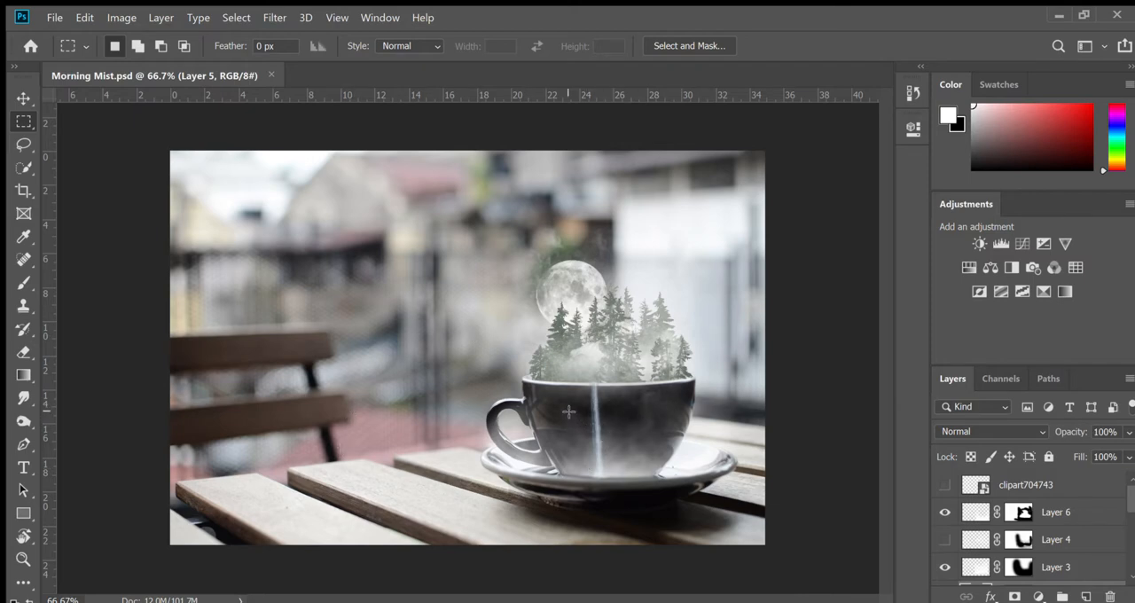
mouse_move(564, 392)
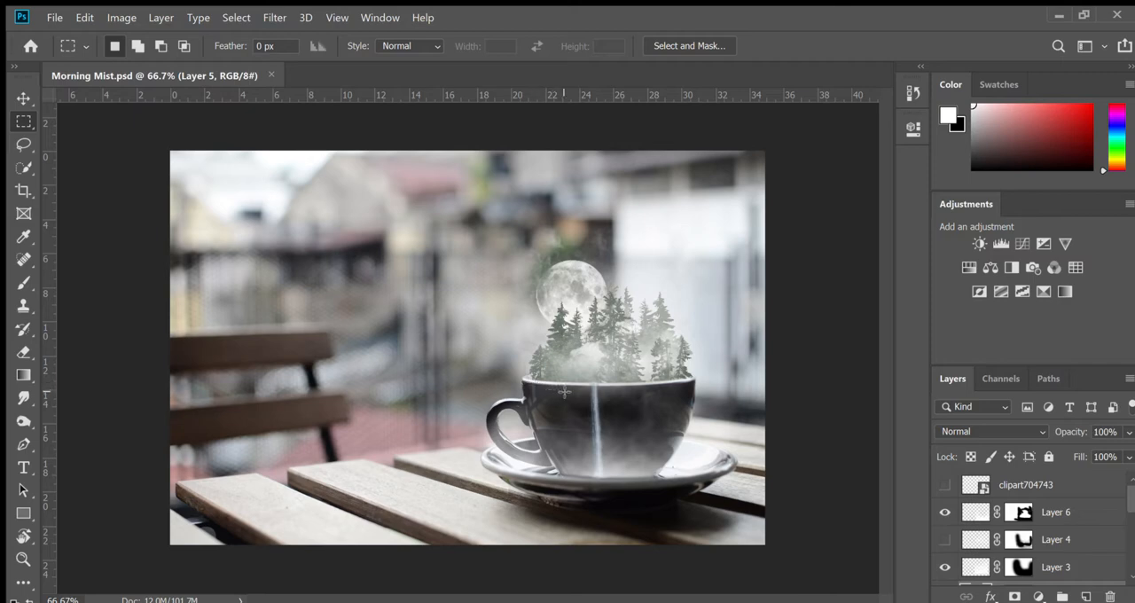
mouse_move(564, 429)
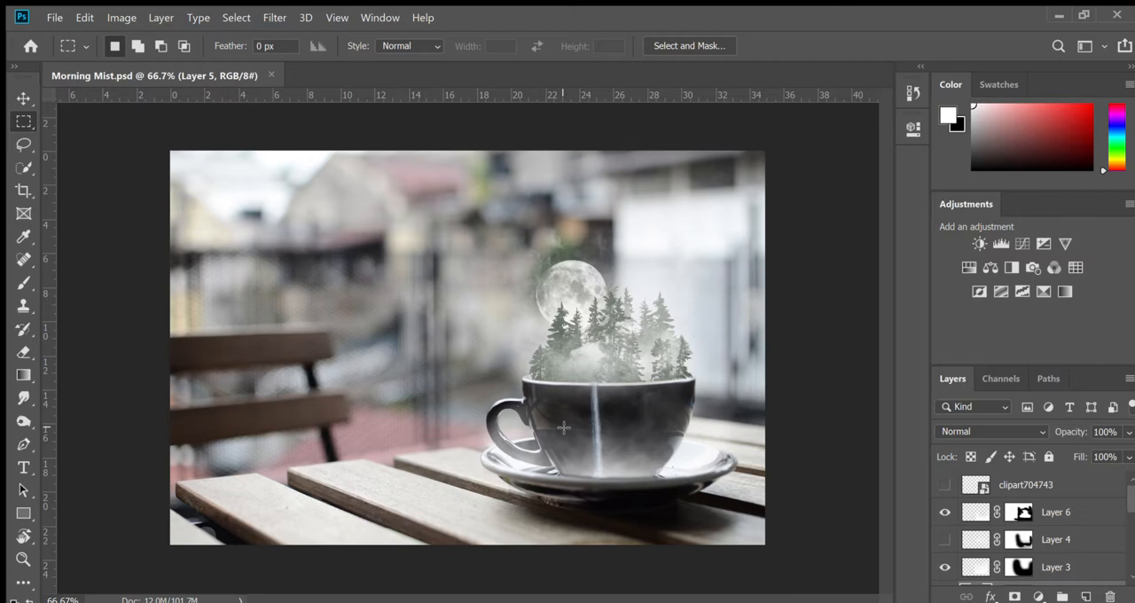
mouse_move(644, 401)
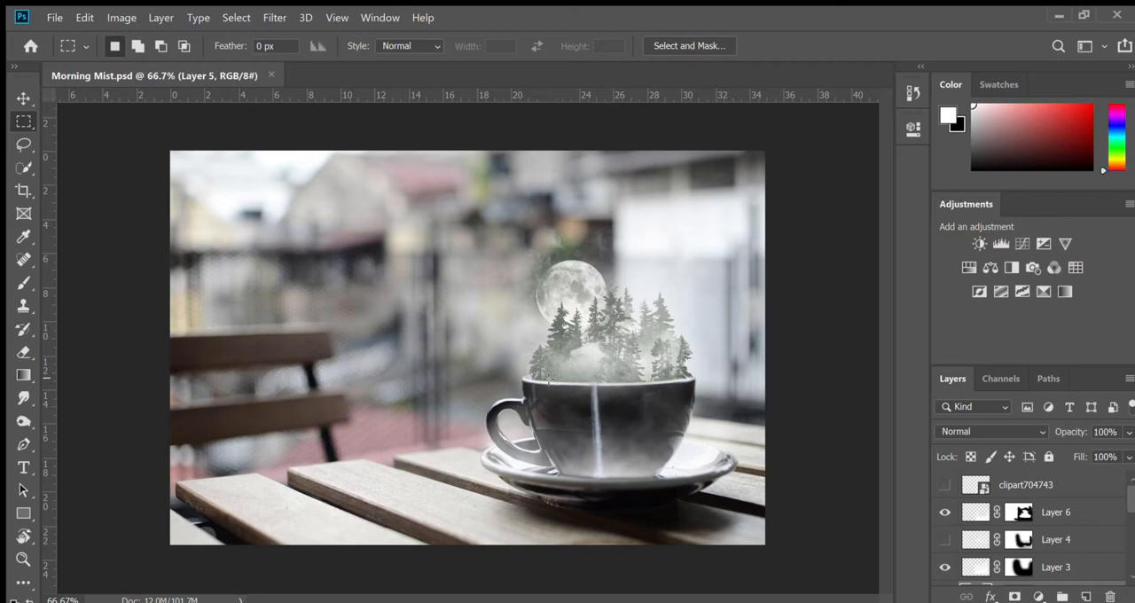
mouse_move(660, 406)
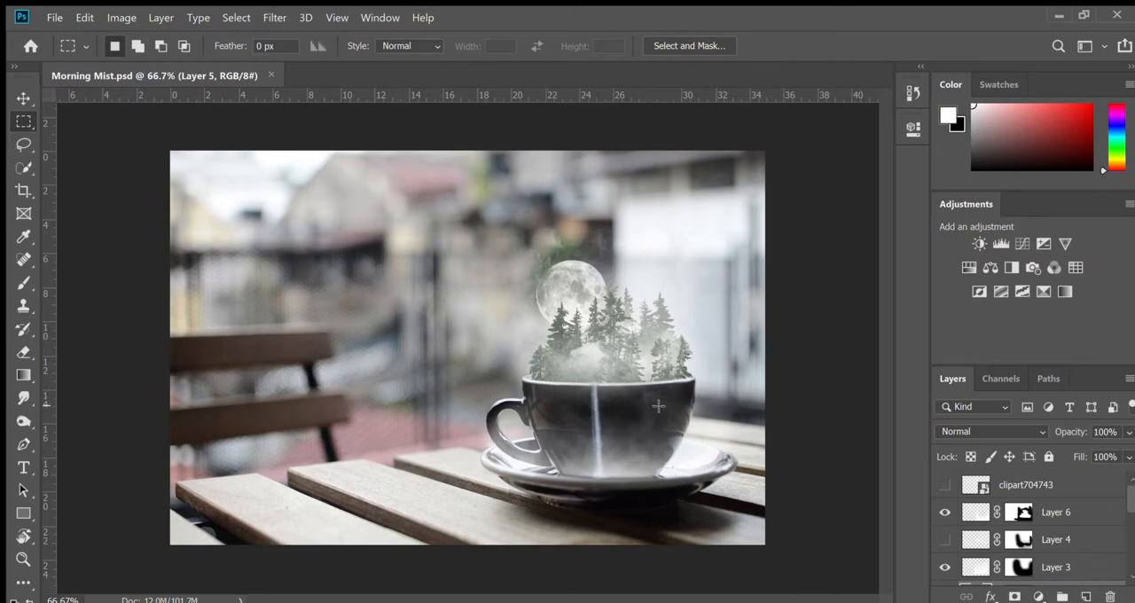
mouse_move(636, 334)
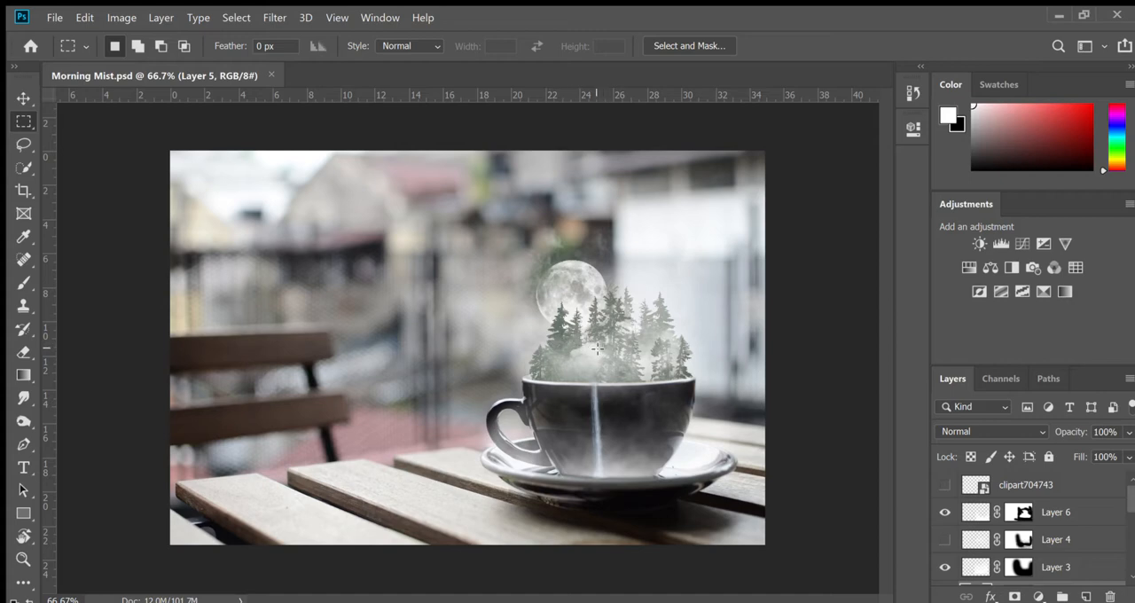
mouse_move(604, 371)
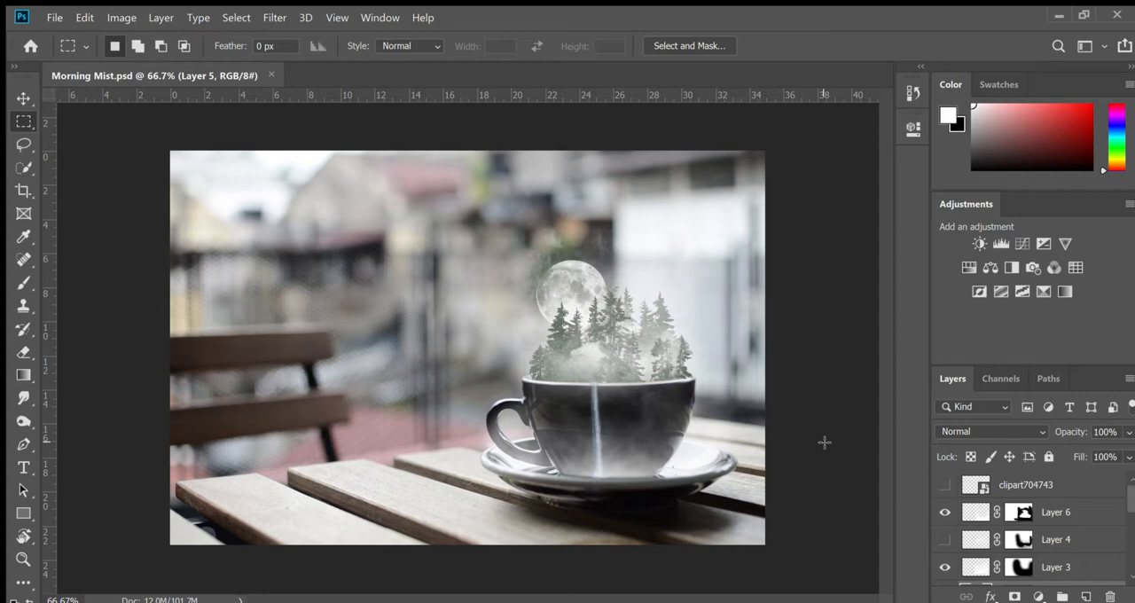
mouse_move(769, 430)
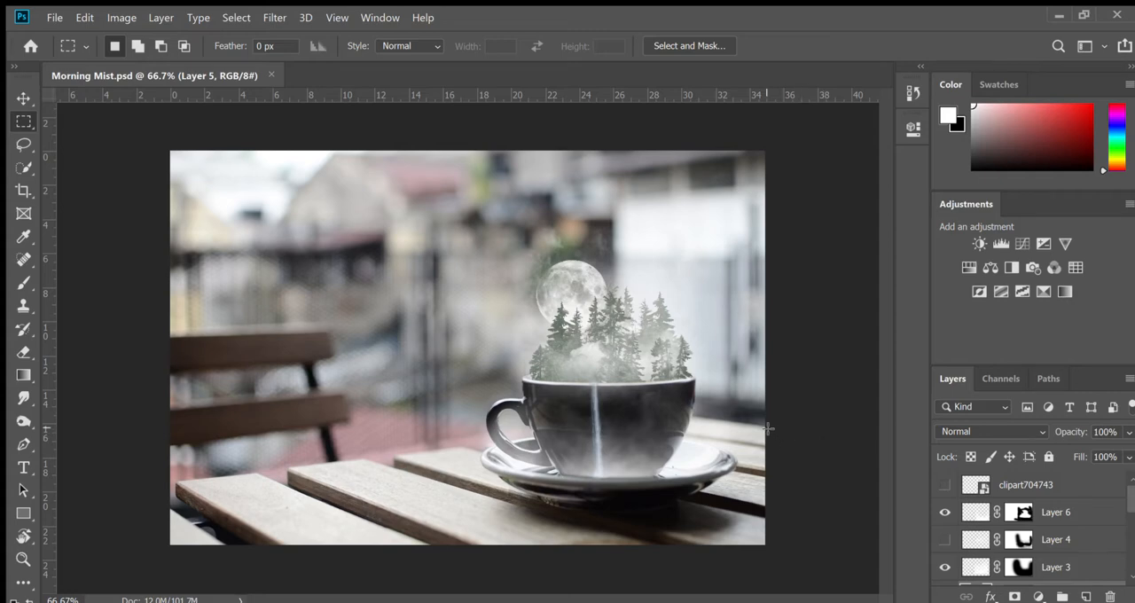
mouse_move(713, 358)
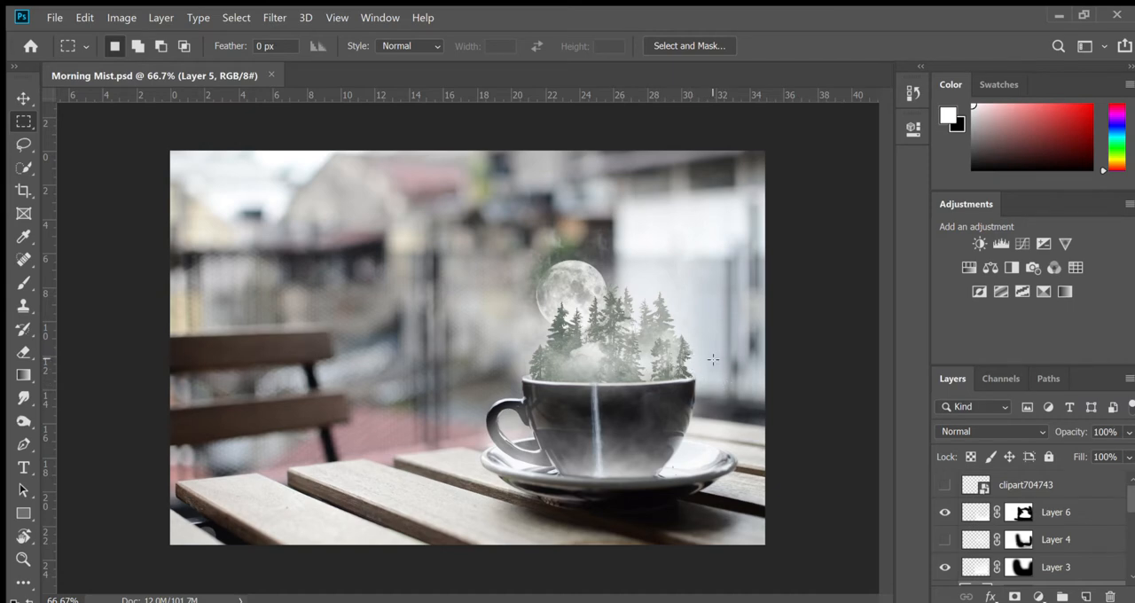
mouse_move(741, 385)
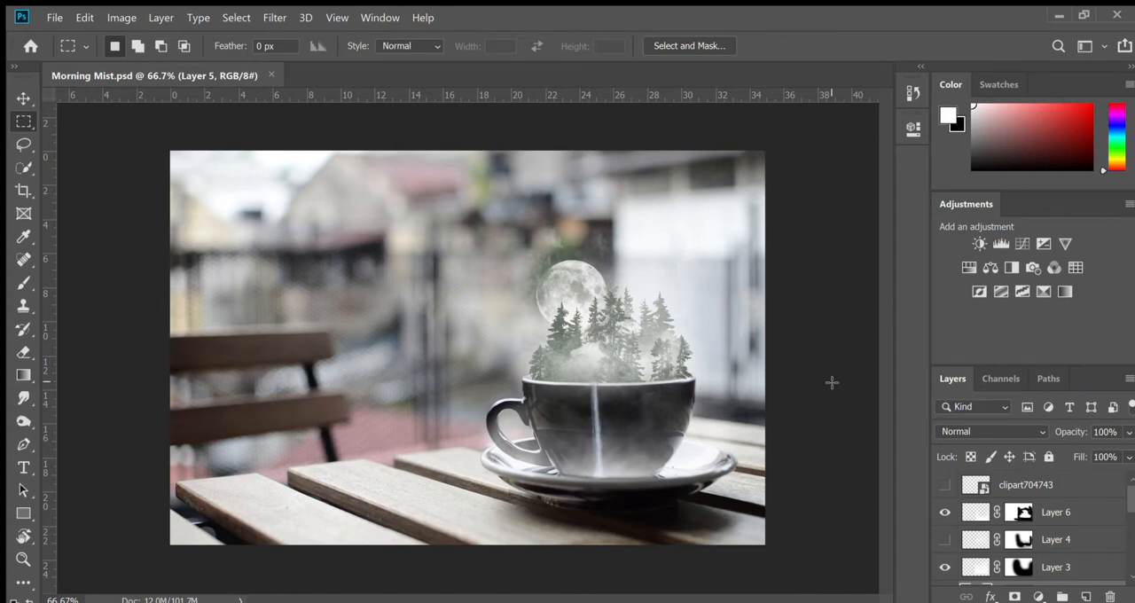
mouse_move(670, 383)
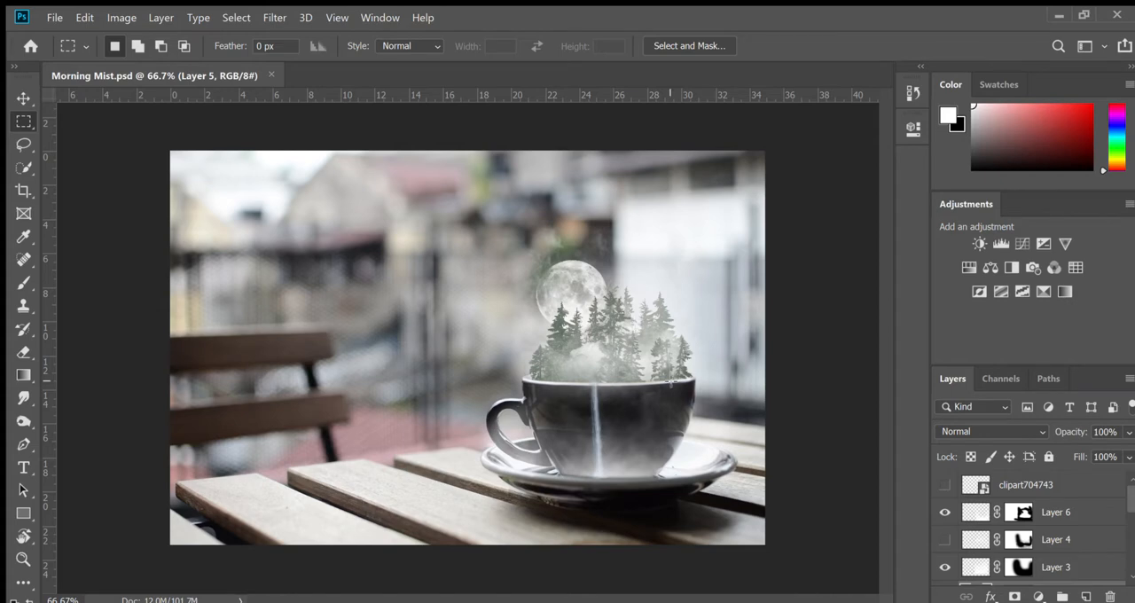
mouse_move(564, 346)
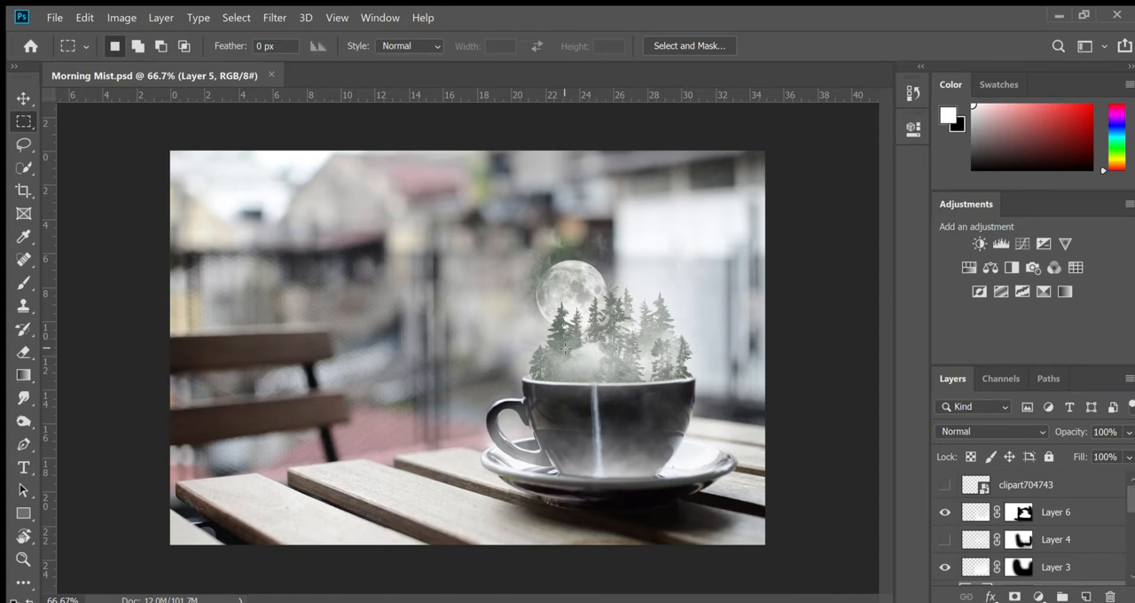
mouse_move(610, 370)
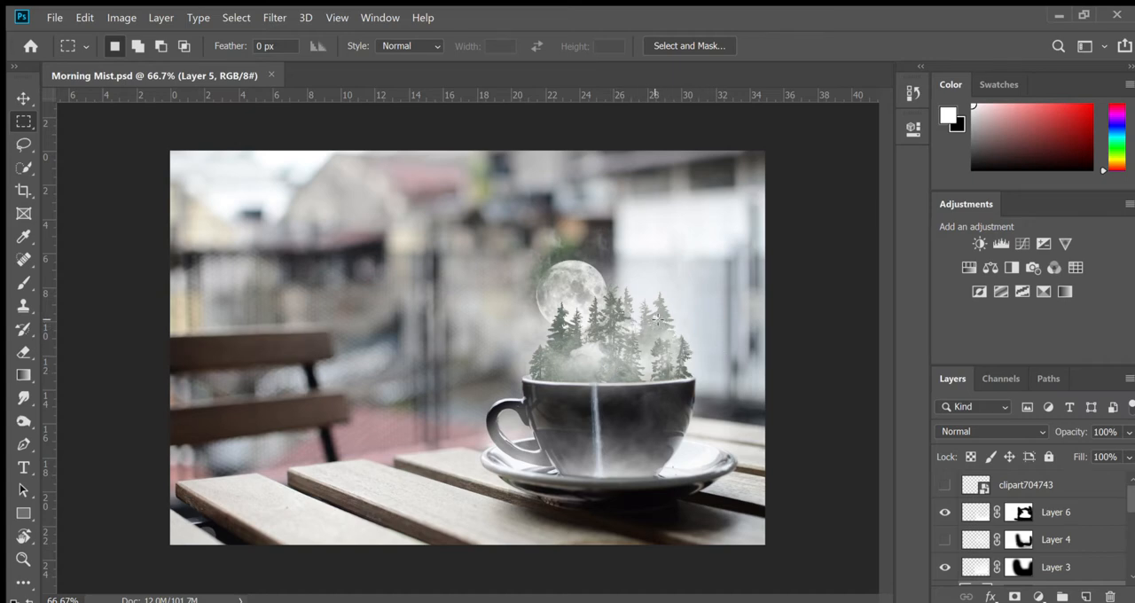
mouse_move(710, 355)
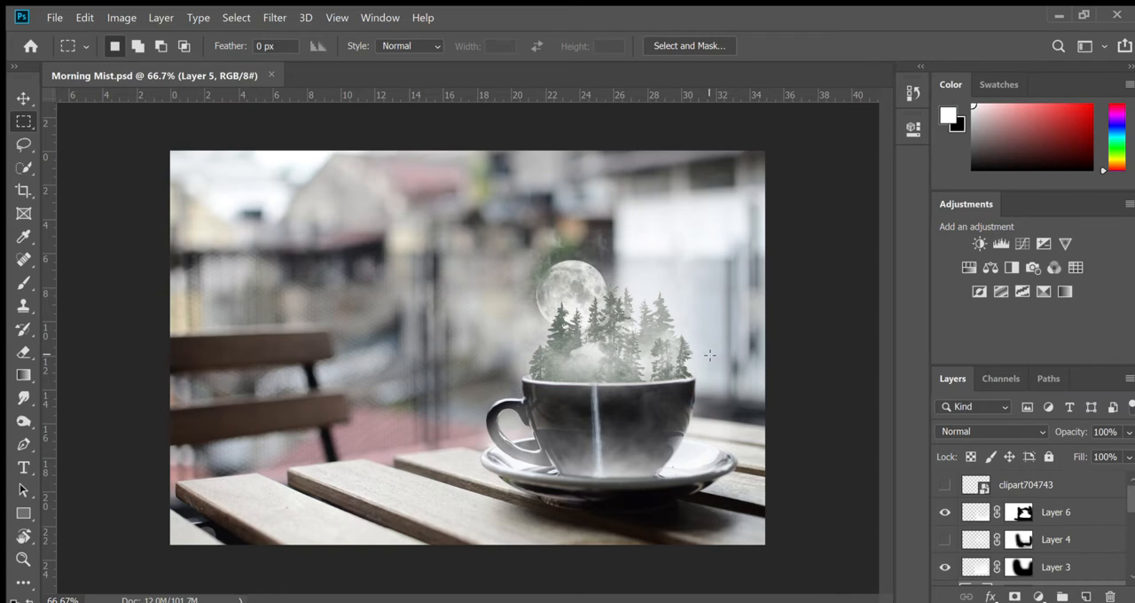
mouse_move(656, 336)
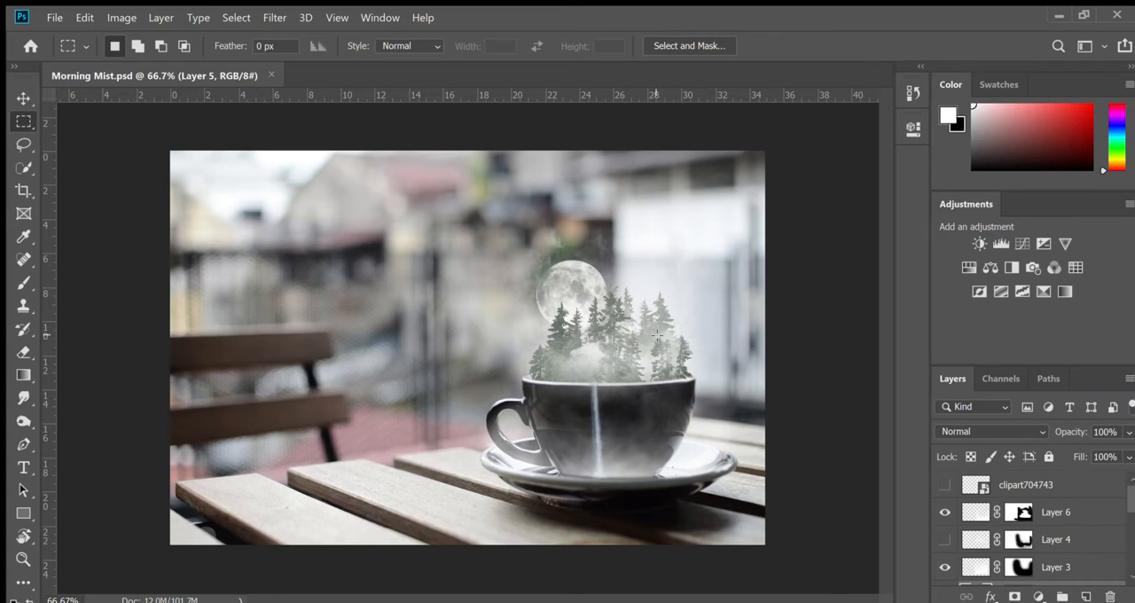
mouse_move(688, 352)
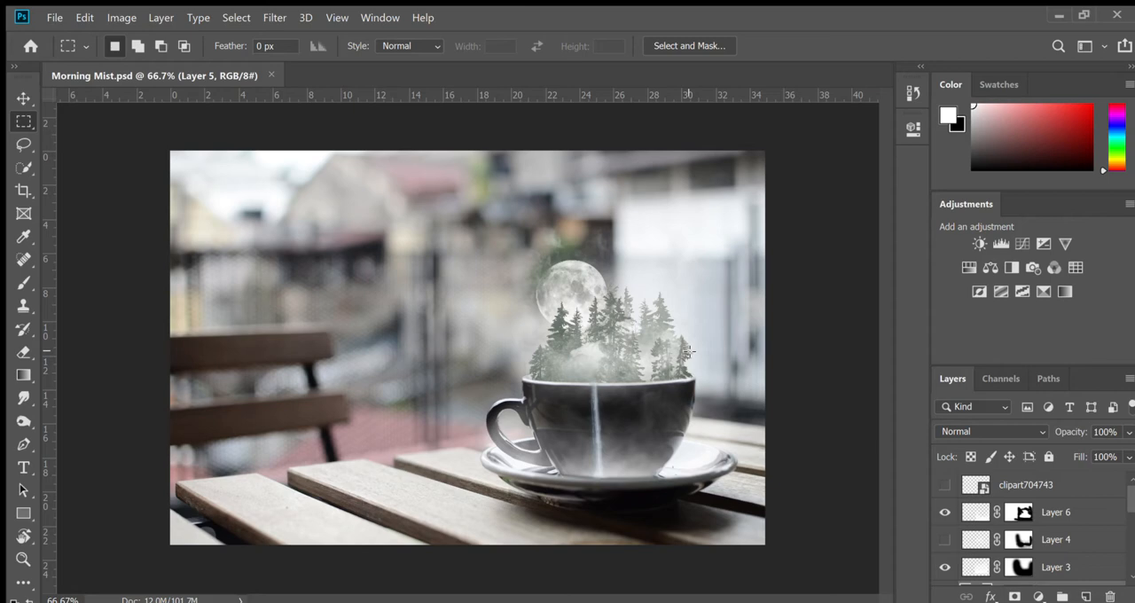
mouse_move(461, 266)
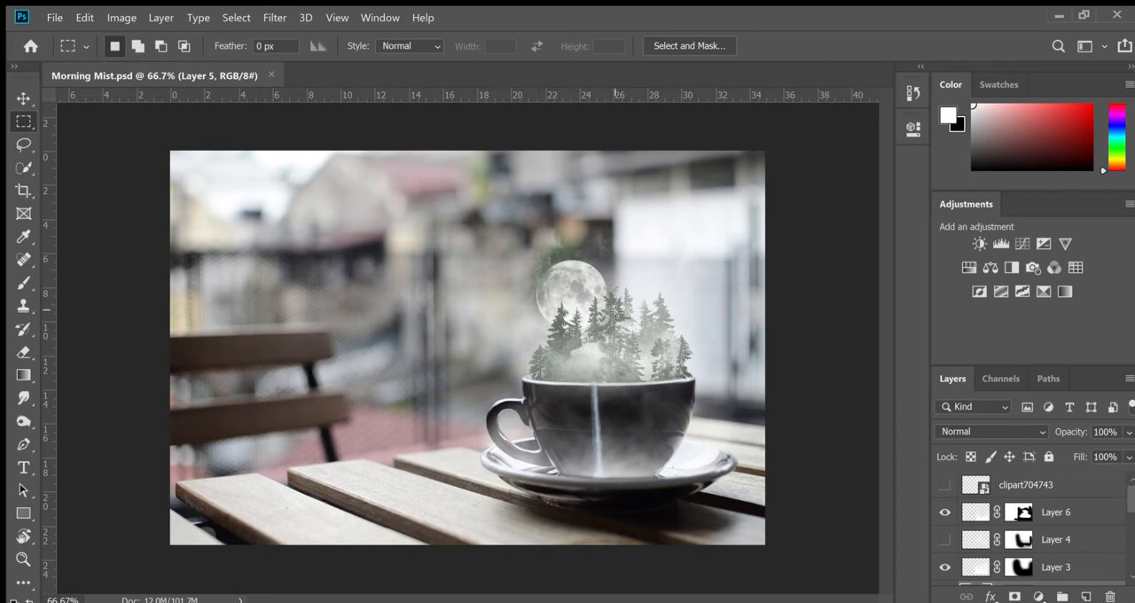
mouse_move(663, 358)
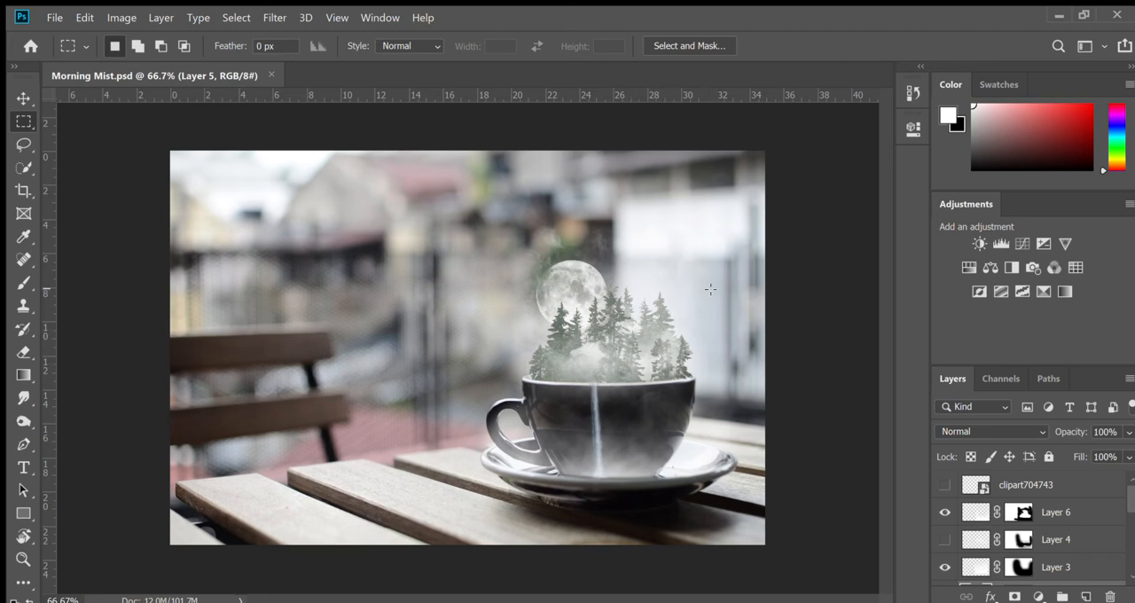
mouse_move(781, 282)
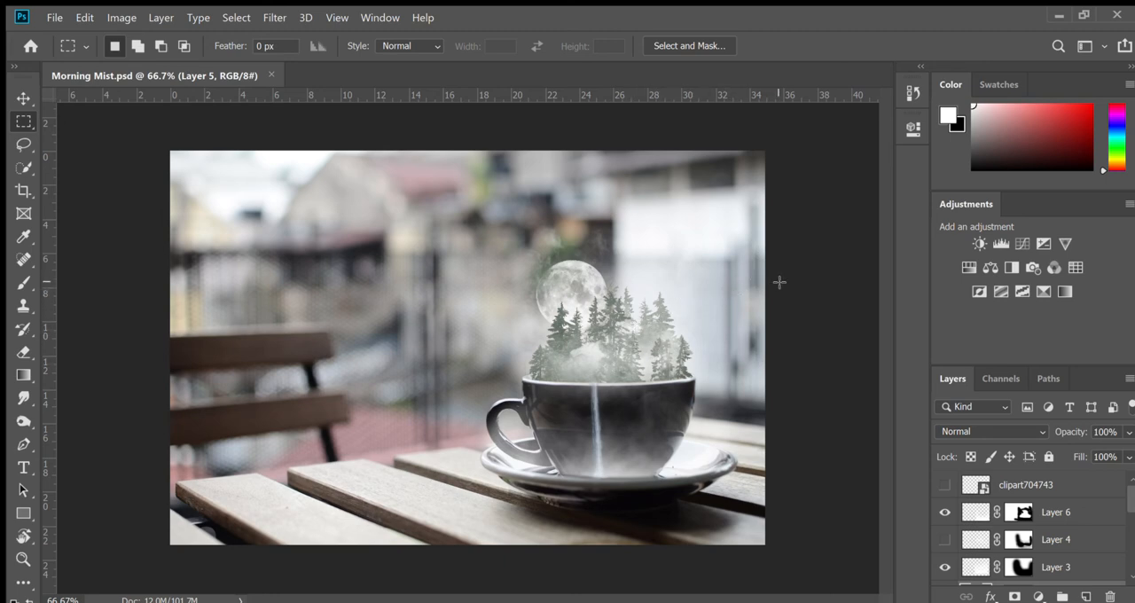